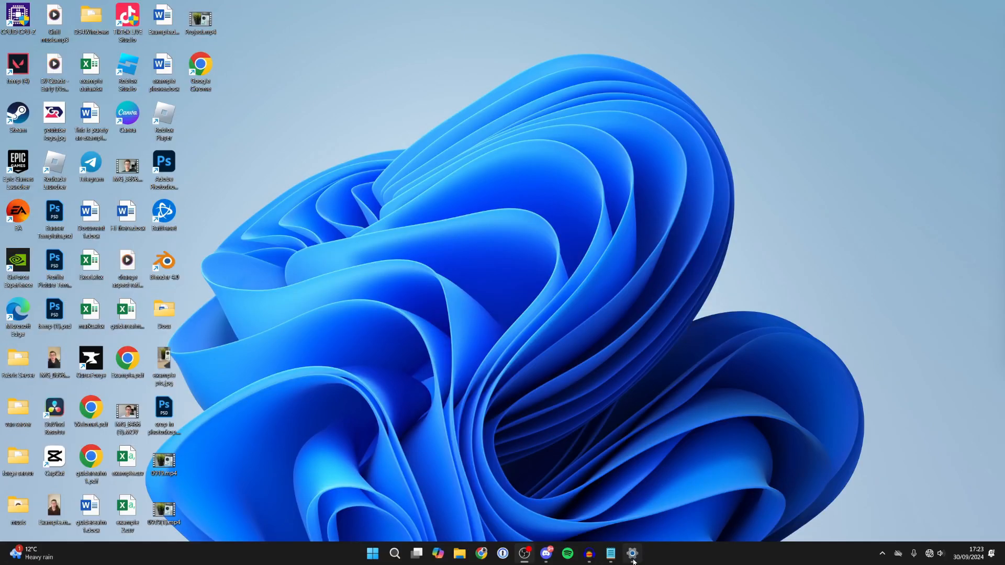
Step: Bring up Settings on the Network & internet page, showing no Wi-Fi and no connection
{"action": "left_click", "coordinate": [633, 553]}
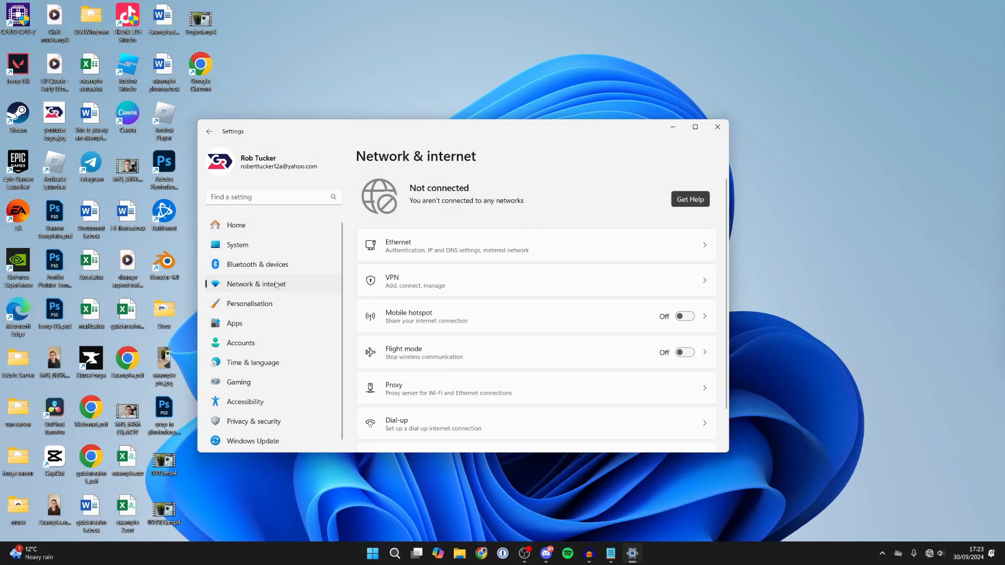
{"action": "mouse_move", "coordinate": [446, 288]}
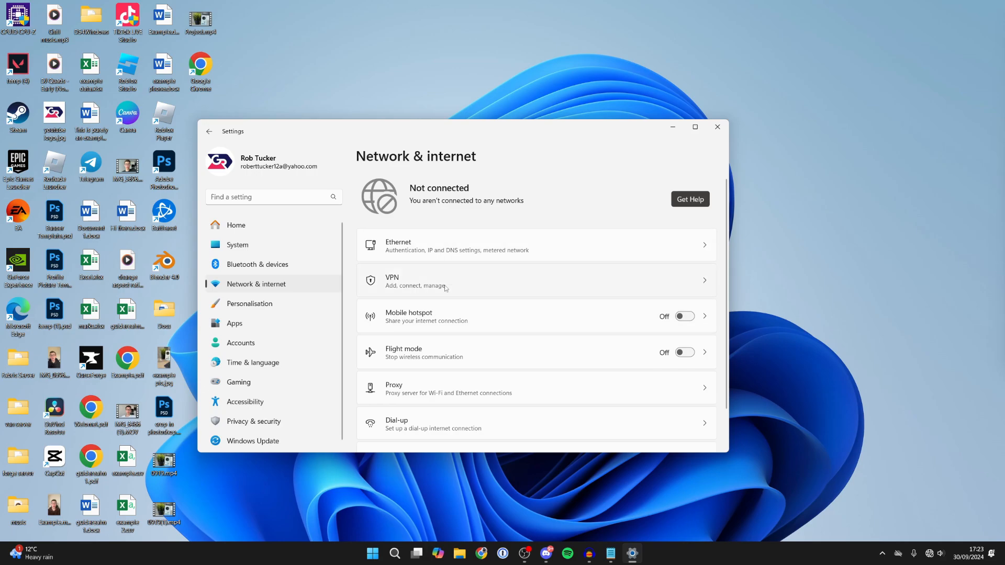
{"action": "mouse_move", "coordinate": [527, 305]}
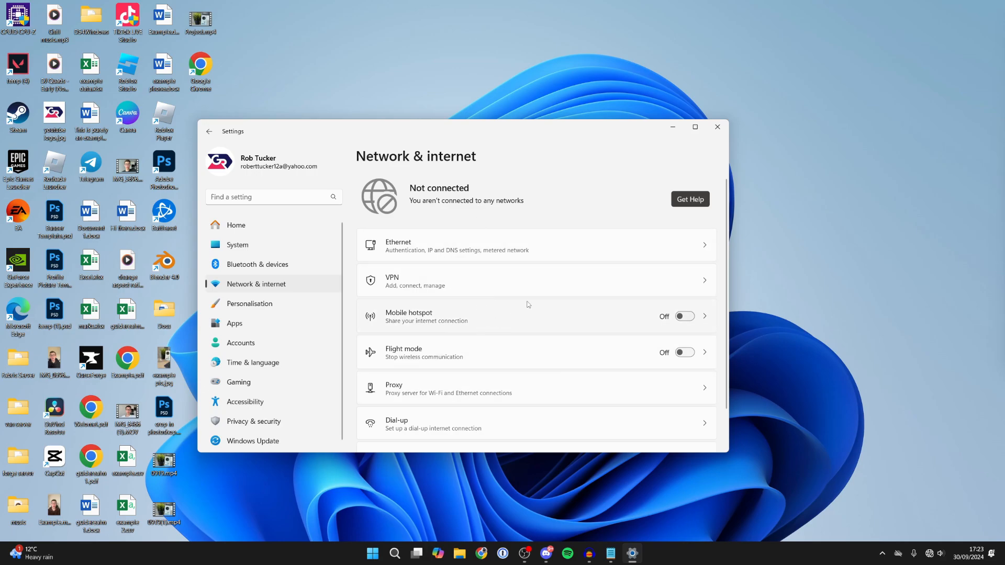
{"action": "mouse_move", "coordinate": [907, 532]}
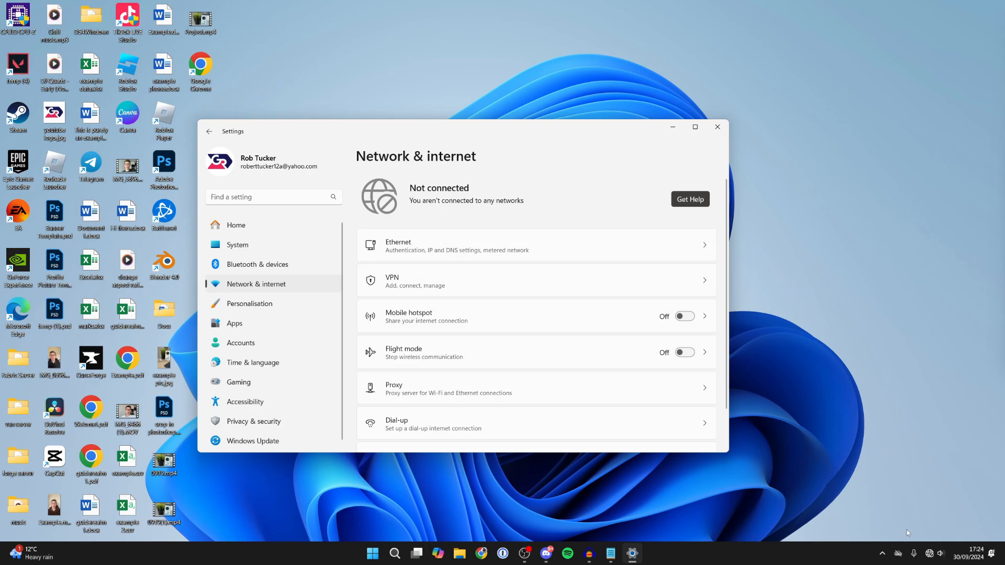
Step: Check the system tray quick settings, which show Not connected and no Wi-Fi tile
{"action": "left_click", "coordinate": [926, 553]}
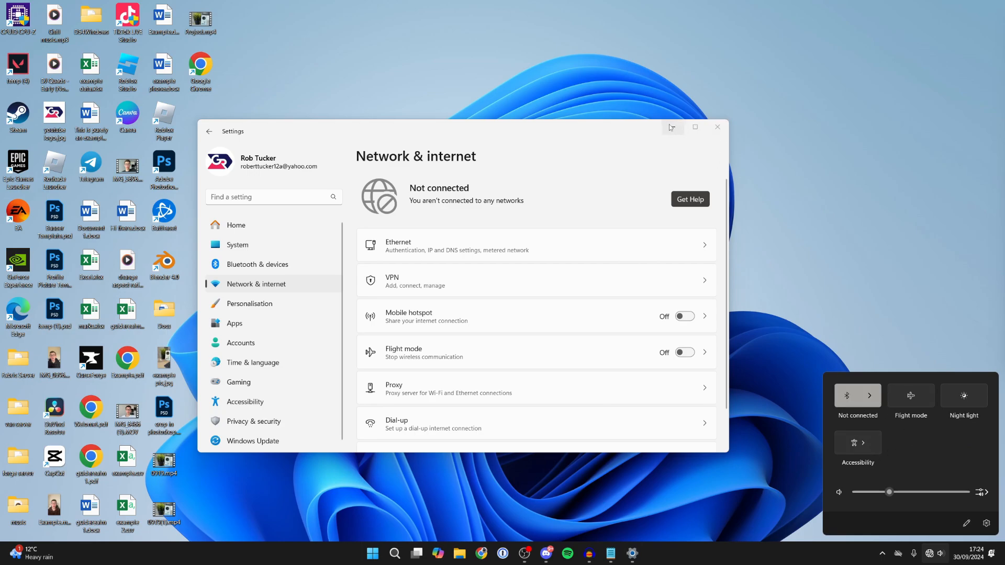
{"action": "mouse_move", "coordinate": [672, 126]}
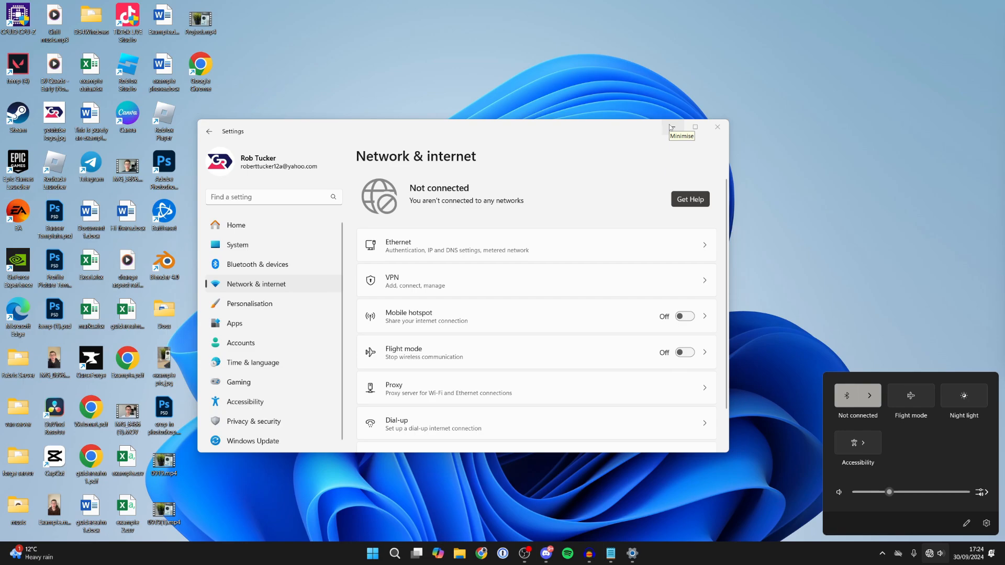
{"action": "mouse_move", "coordinate": [672, 127]}
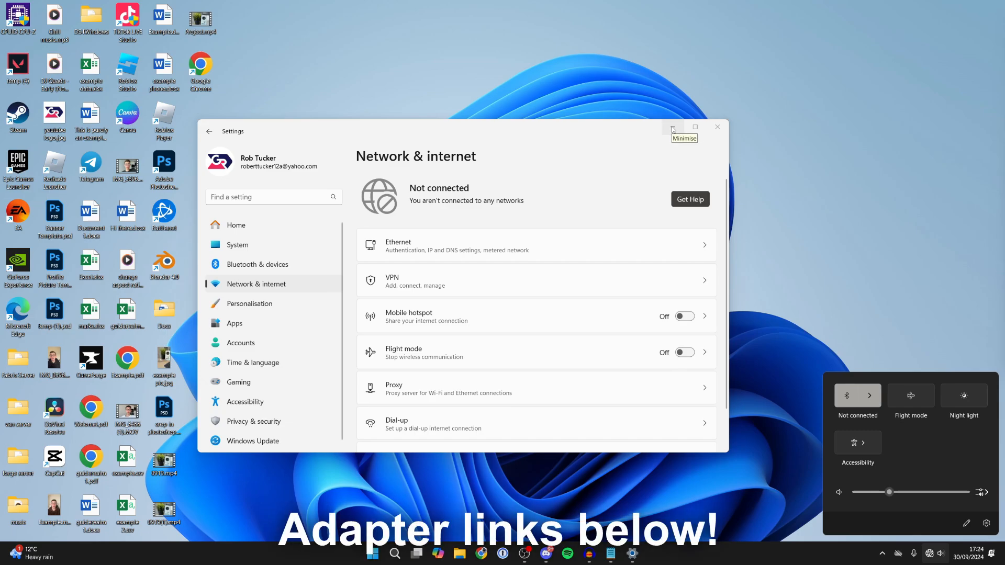
Step: Minimise Settings and search Windows for "device" to find Device Manager
{"action": "left_click", "coordinate": [672, 128]}
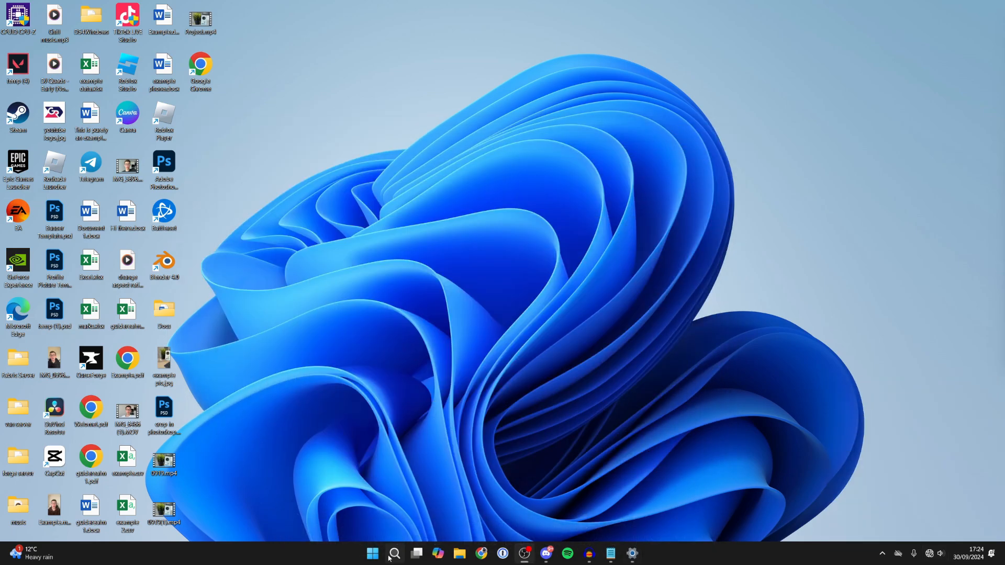
{"action": "left_click", "coordinate": [396, 553]}
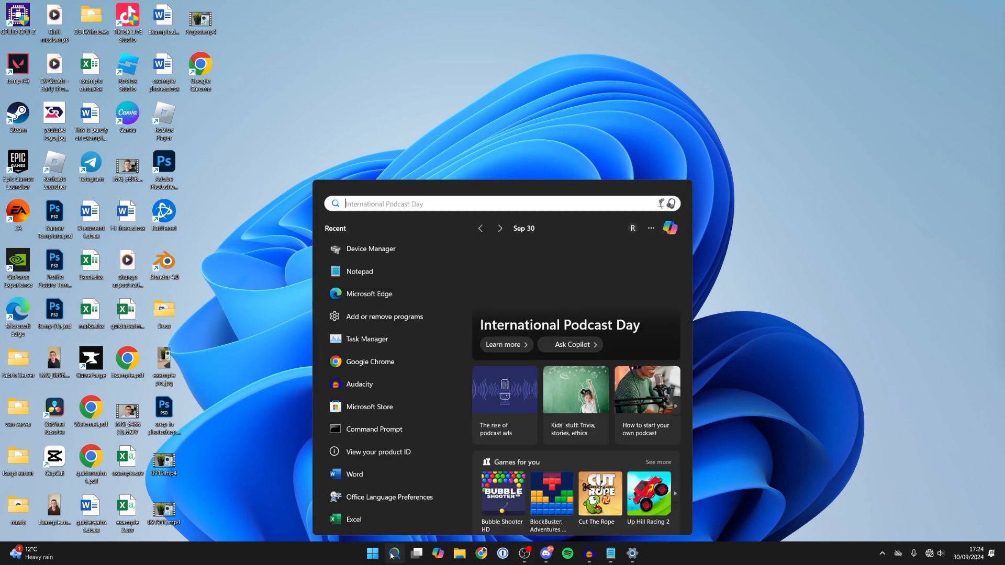
{"action": "type", "text": "device"}
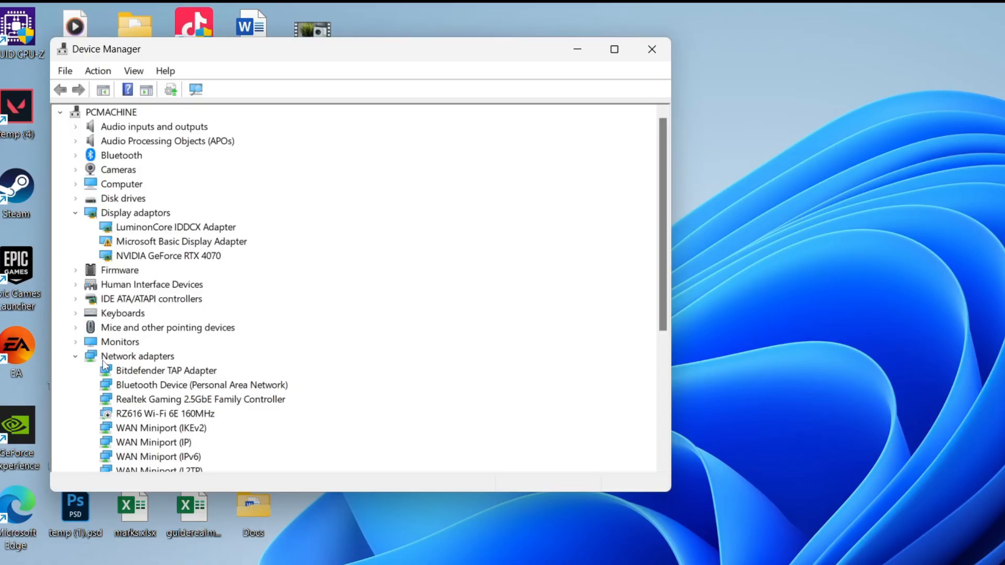
Step: Enable the disabled RZ616 Wi-Fi 6E 160MHz adapter under Network adapters in Device Manager
{"action": "scroll", "scroll_direction": "down", "scroll_amount": 3}
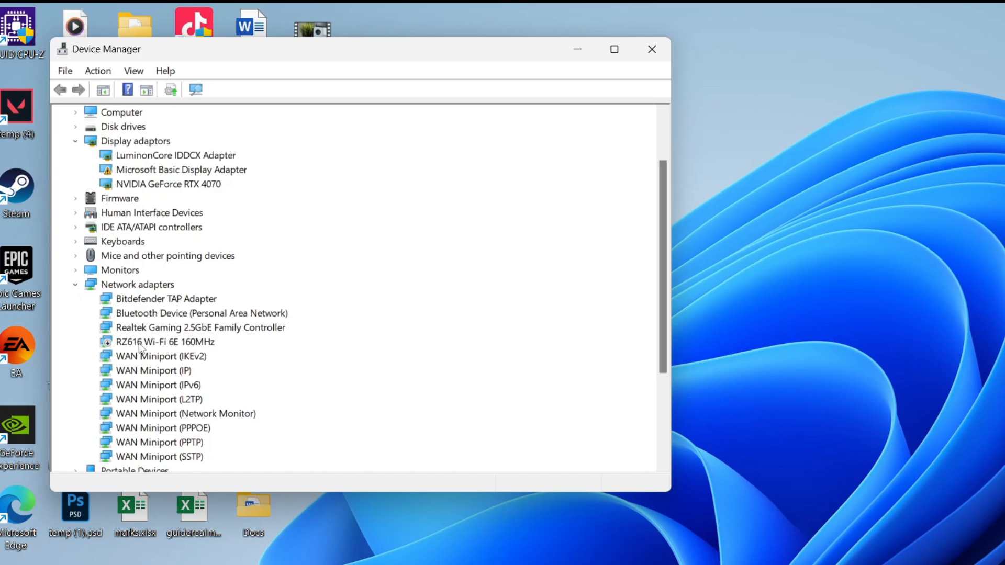
{"action": "left_click", "coordinate": [157, 341]}
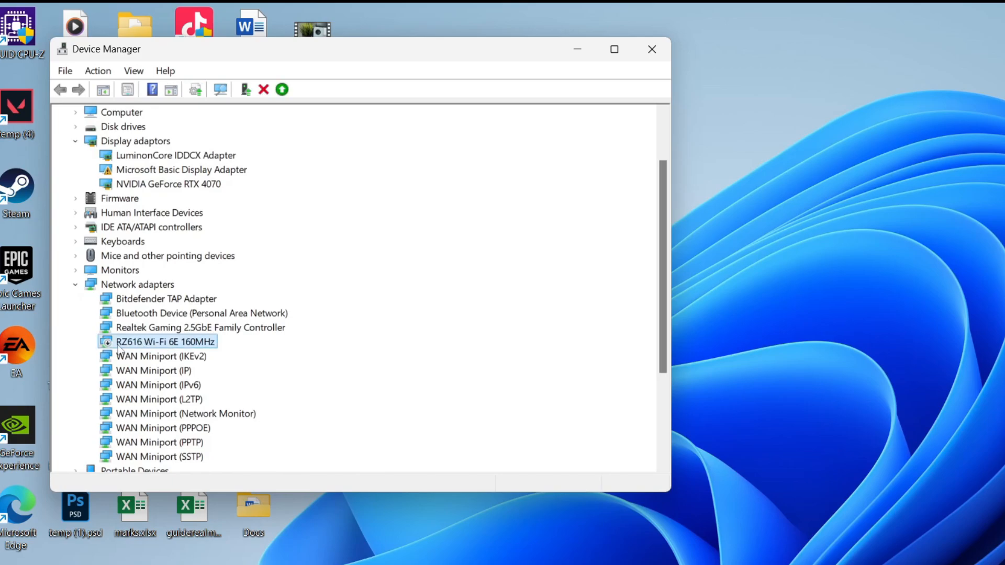
{"action": "mouse_move", "coordinate": [93, 346]}
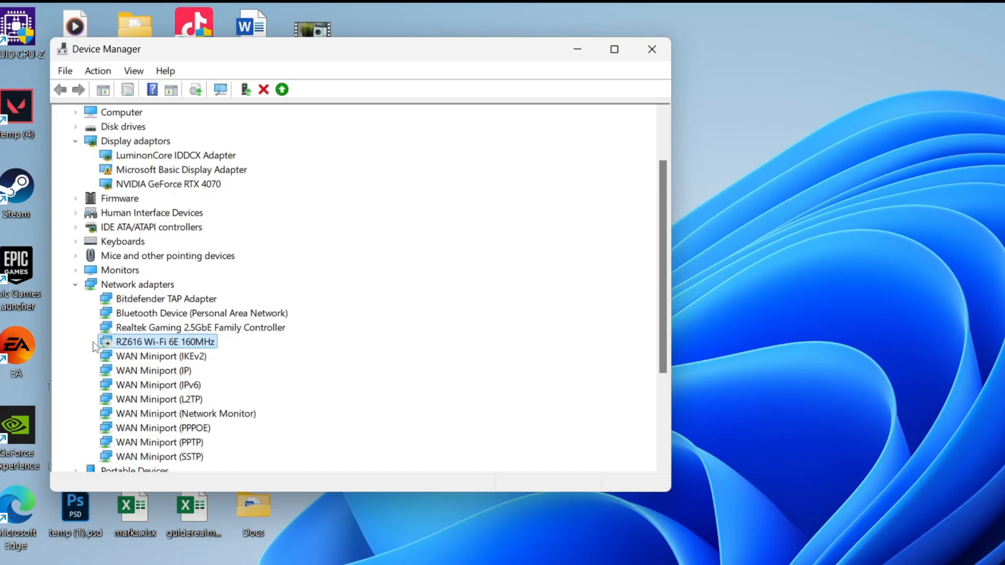
{"action": "right_click", "coordinate": [157, 341]}
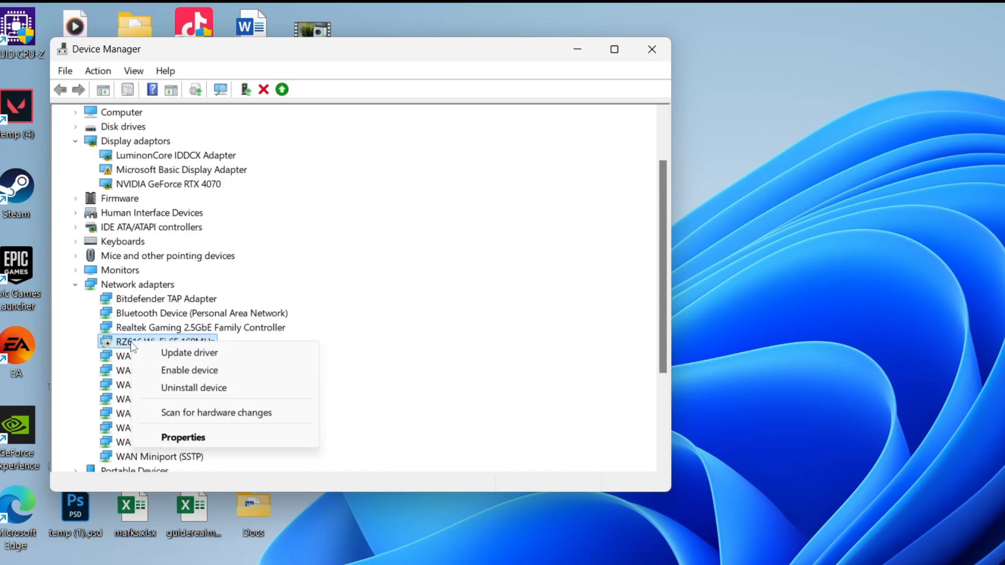
{"action": "left_click", "coordinate": [189, 371]}
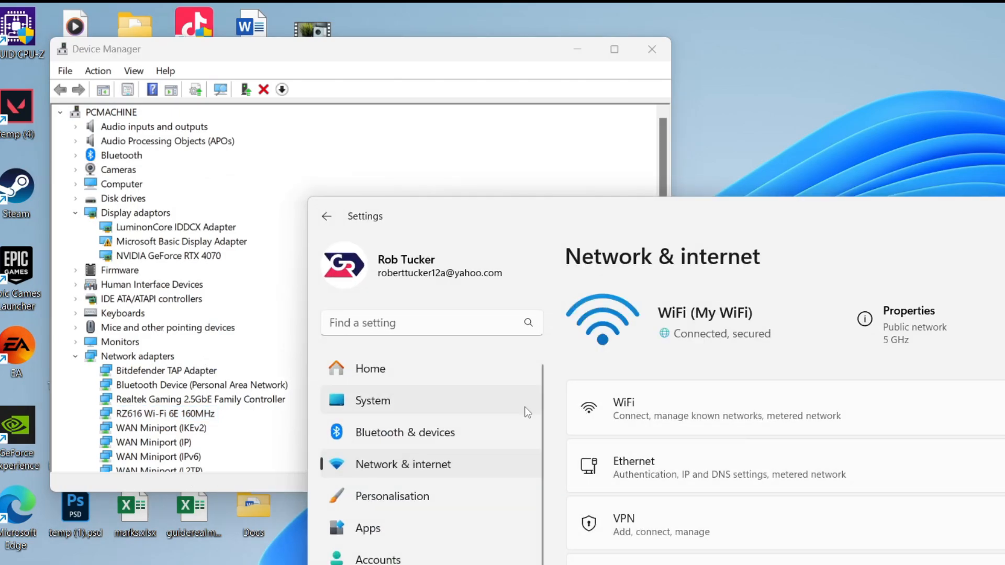
{"action": "mouse_move", "coordinate": [847, 340]}
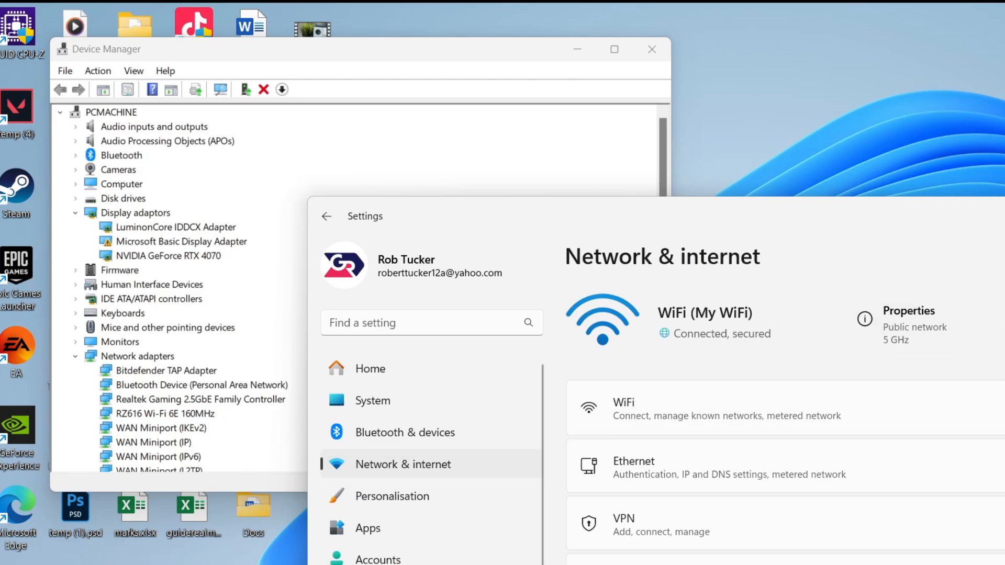
Step: Update the RZ616 Wi-Fi adapter's driver, letting Windows search automatically for drivers
{"action": "left_click", "coordinate": [158, 414]}
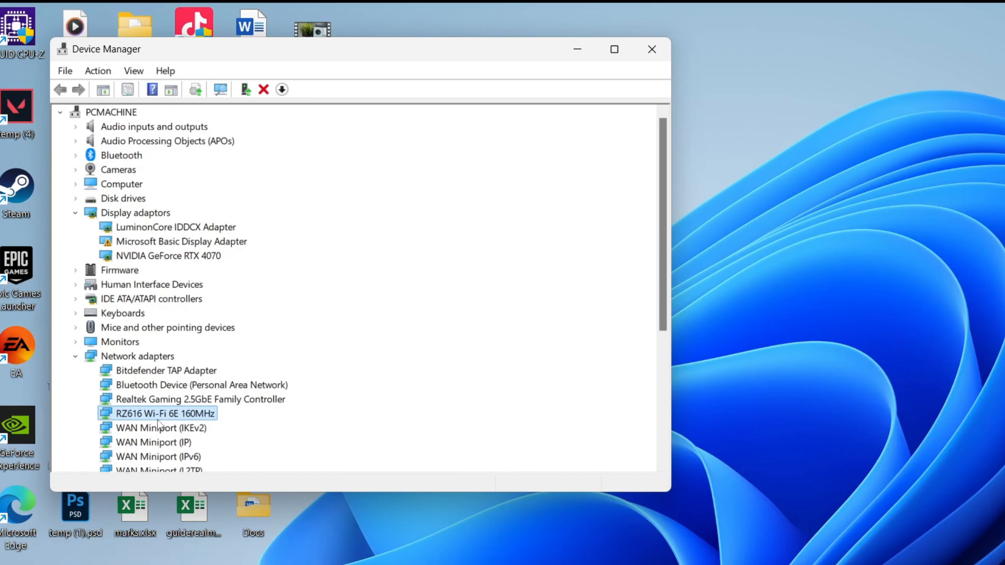
{"action": "right_click", "coordinate": [157, 413]}
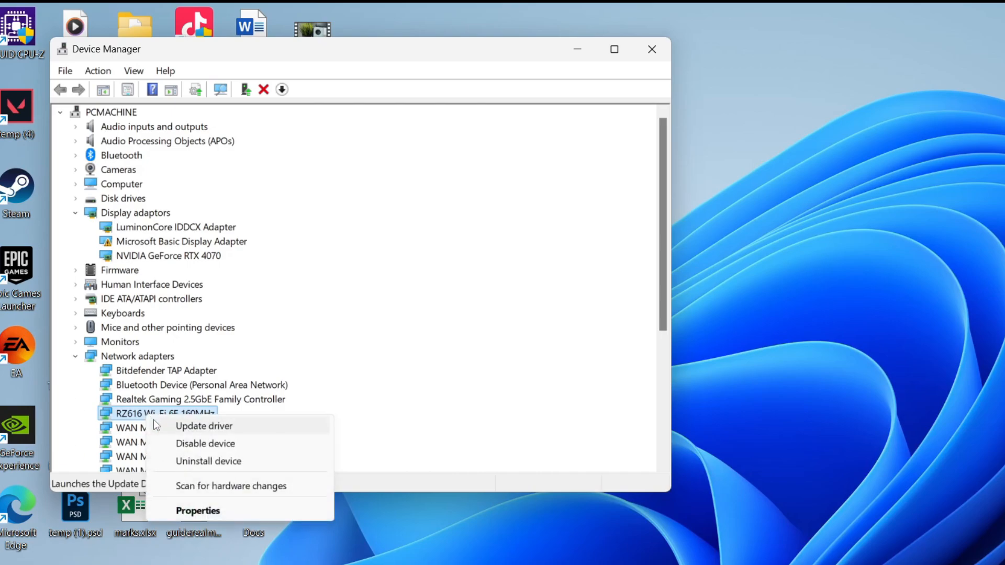
{"action": "left_click", "coordinate": [203, 426]}
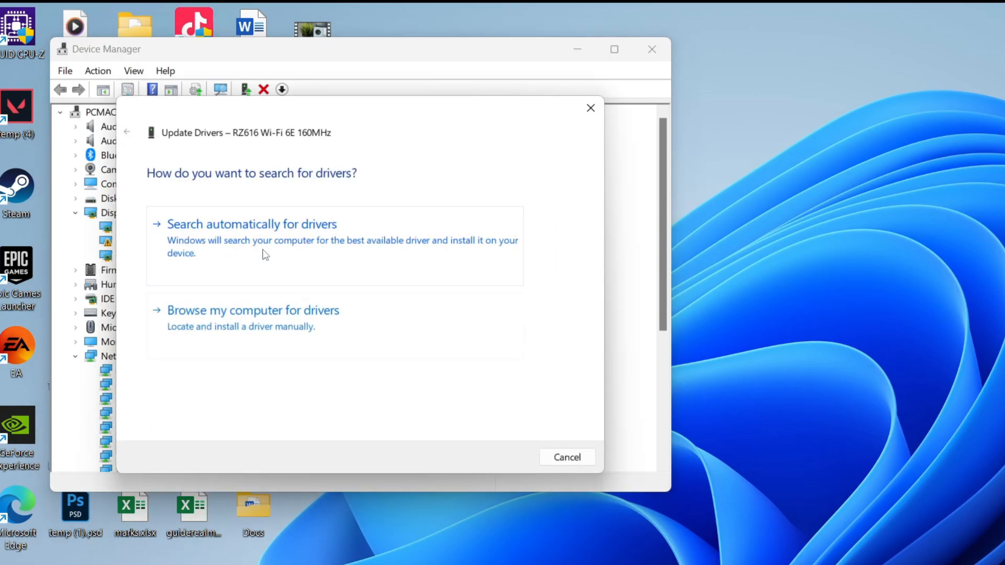
{"action": "left_click", "coordinate": [251, 224]}
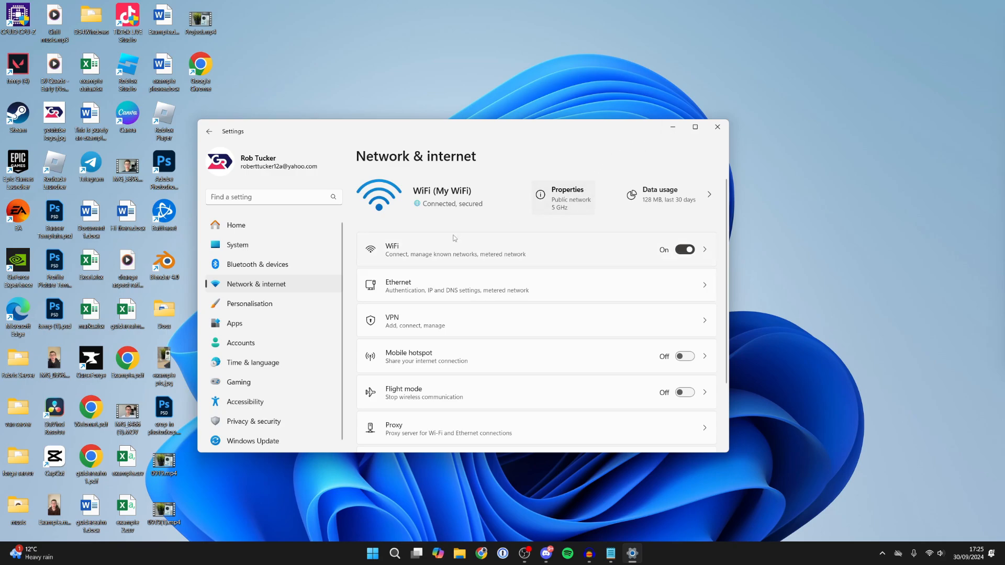
{"action": "mouse_move", "coordinate": [465, 283]}
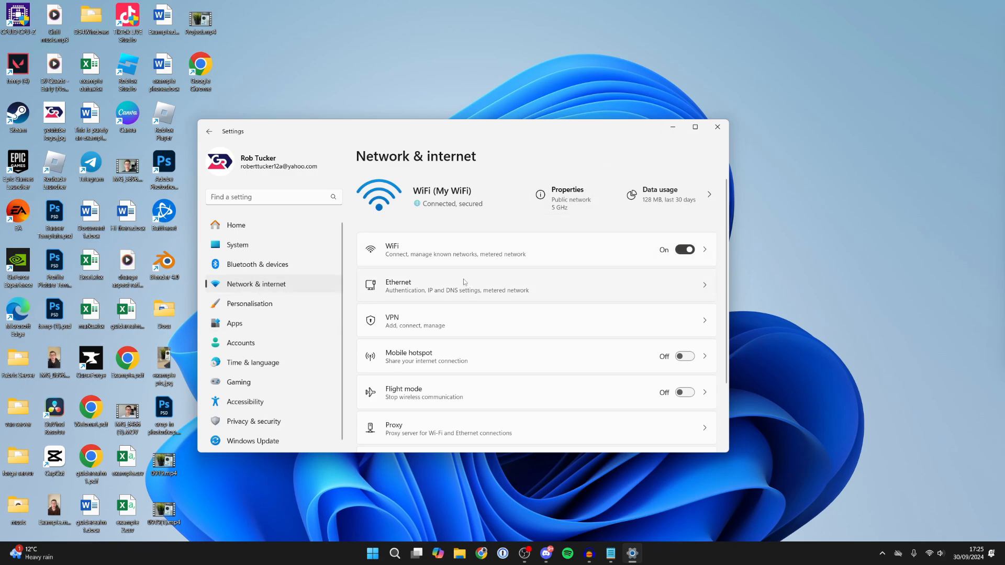
Step: Go into Advanced network settings and scroll down to the Network reset option
{"action": "scroll", "scroll_direction": "down", "scroll_amount": 3}
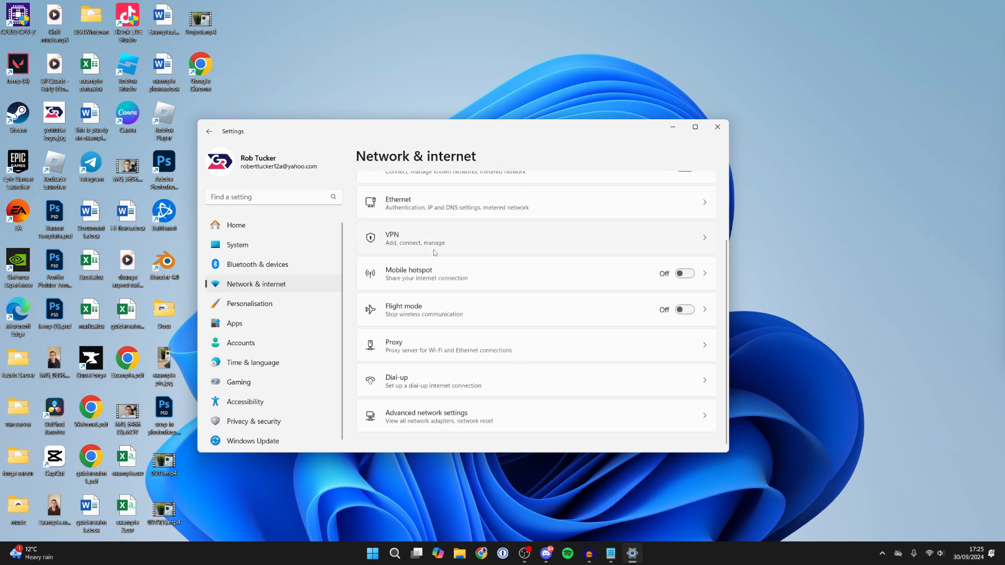
{"action": "left_click", "coordinate": [428, 417]}
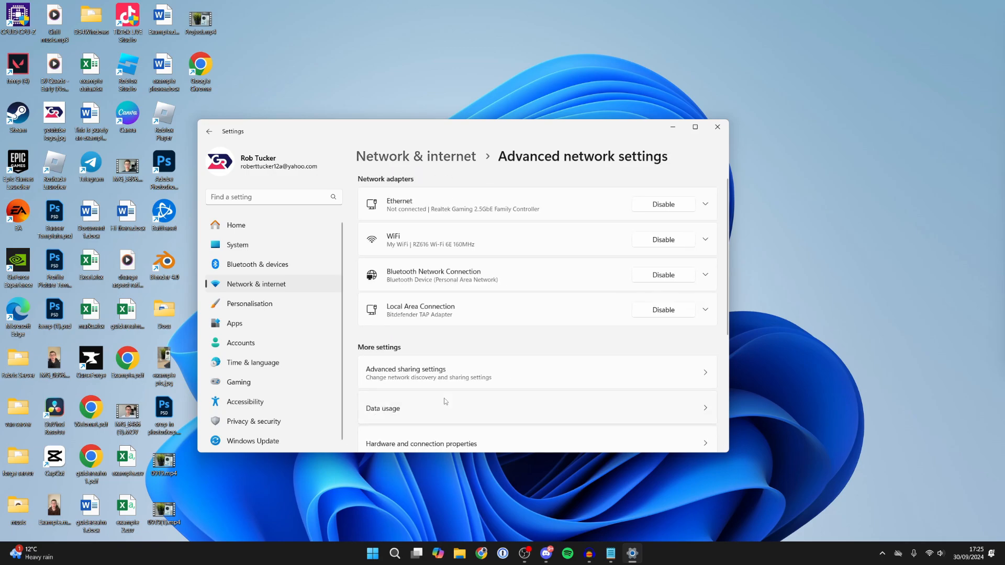
{"action": "scroll", "scroll_direction": "down", "scroll_amount": 3}
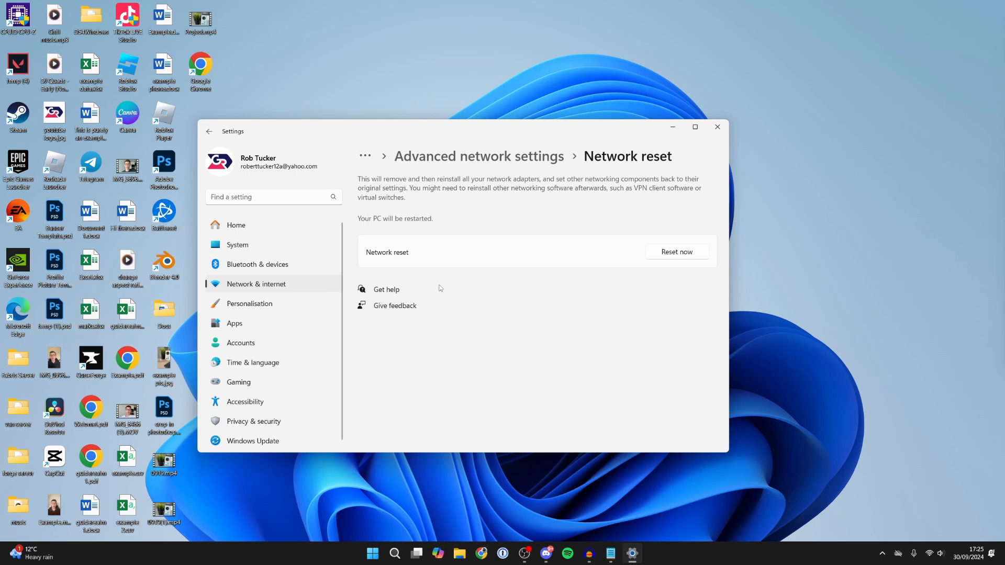
{"action": "mouse_move", "coordinate": [595, 237]}
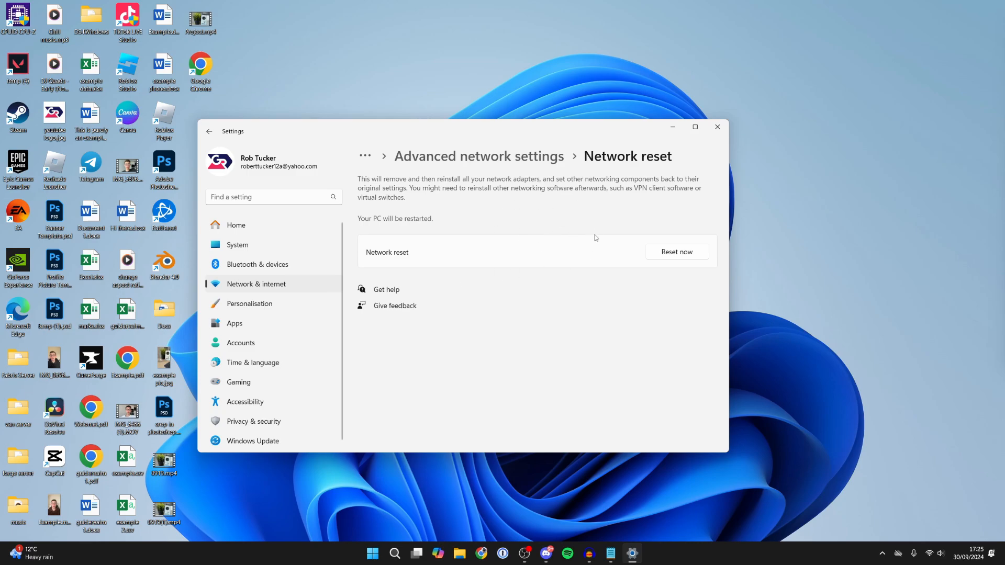
Step: Reset the network settings now, confirm with Yes and dismiss the five-minute sign-out notice
{"action": "left_click", "coordinate": [676, 251]}
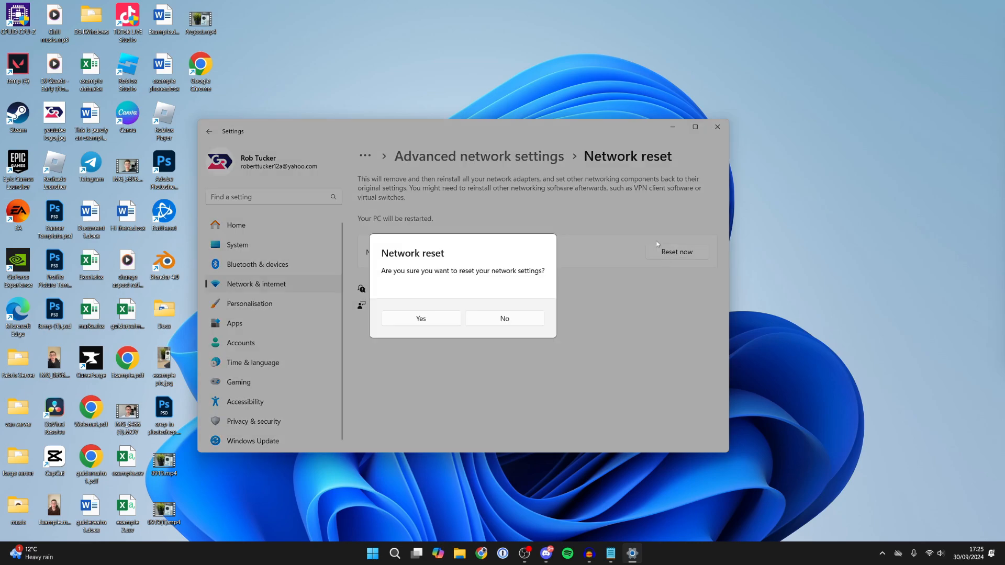
{"action": "left_click", "coordinate": [421, 318]}
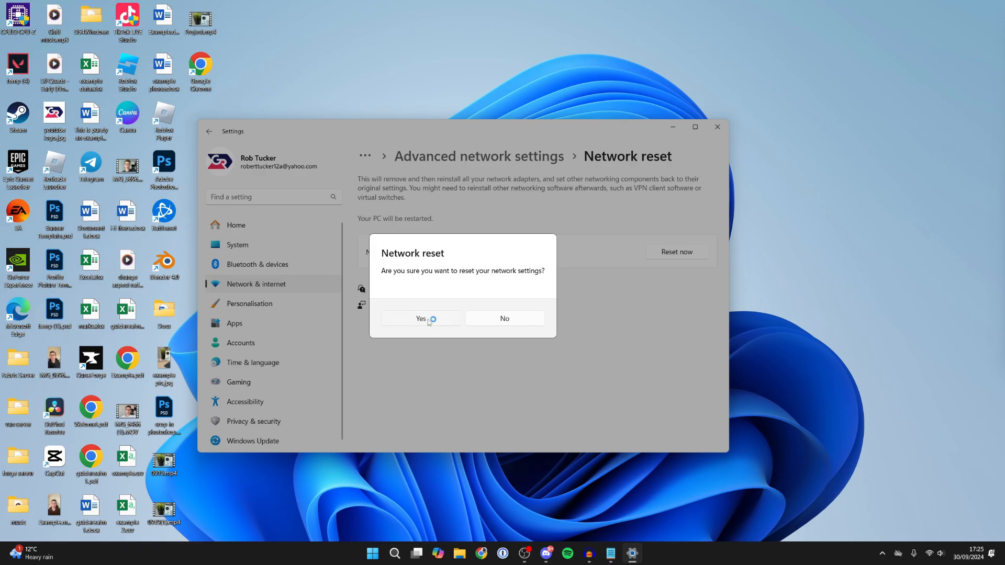
{"action": "left_click", "coordinate": [421, 318]}
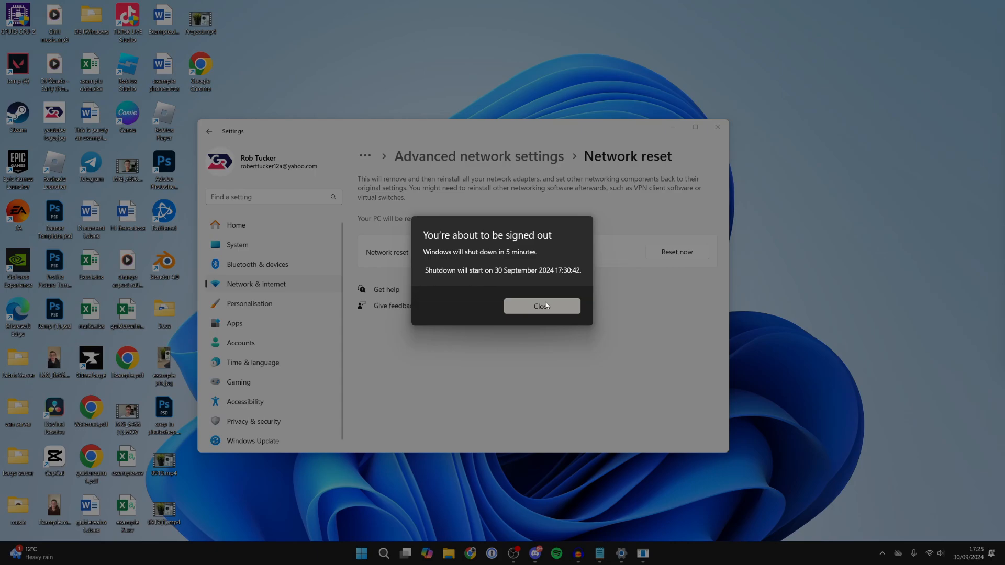
{"action": "left_click", "coordinate": [542, 306]}
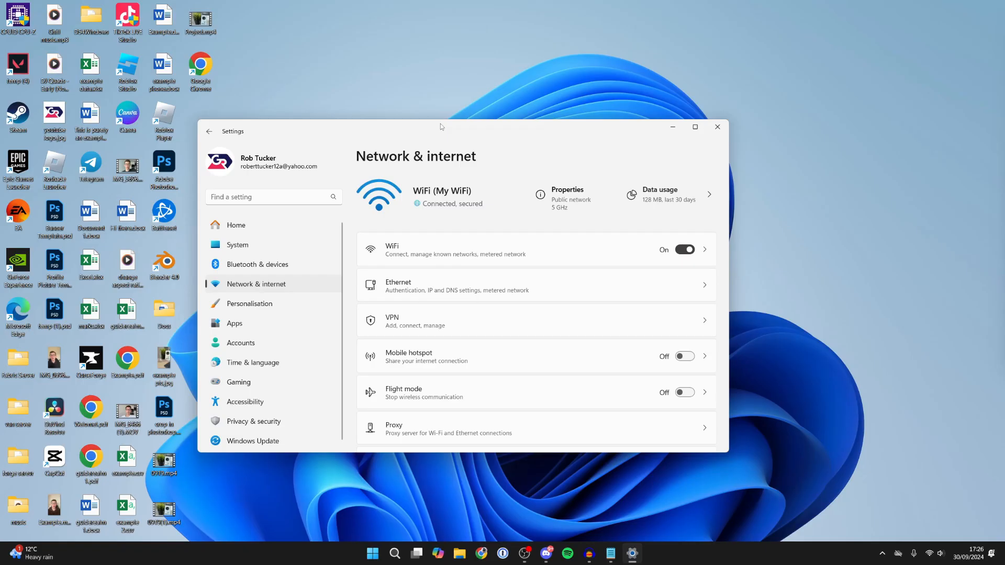